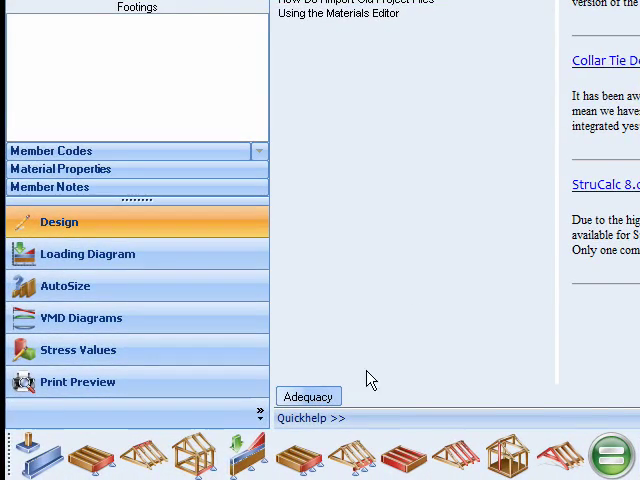
Bring up the Multi-Span Beam input form via Design to enter Load One
click(248, 456)
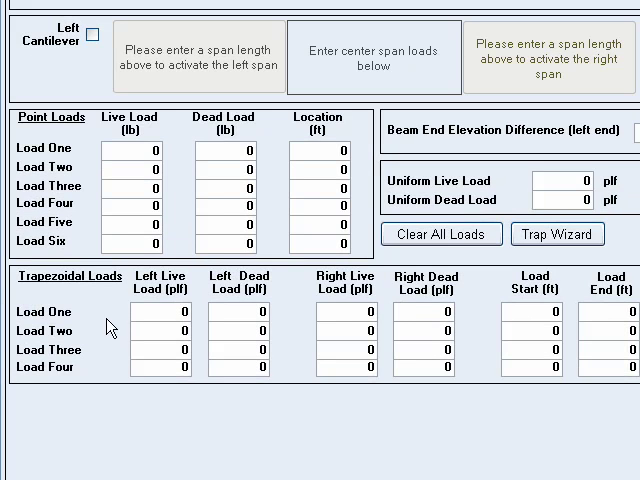
mouse_move(110, 368)
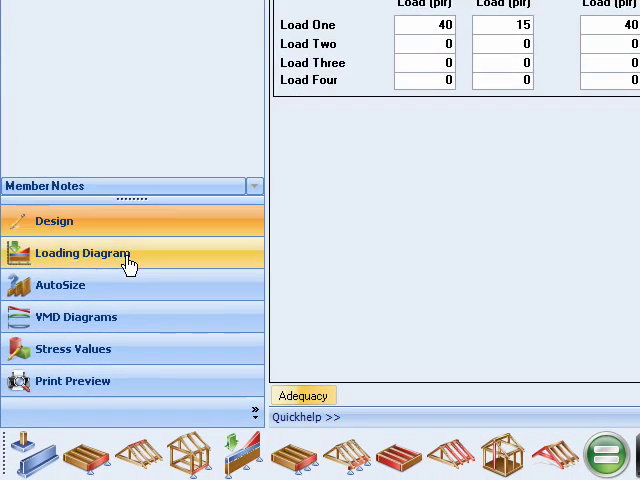
Display the loading diagram of the three 15-ft spans with point and distributed loads
click(84, 252)
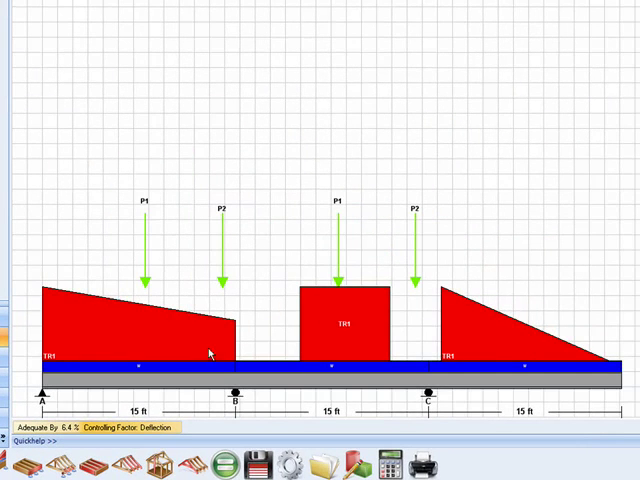
mouse_move(600, 348)
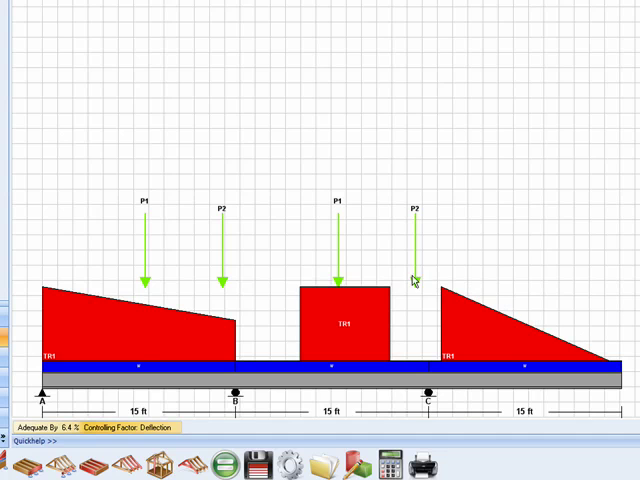
mouse_move(72, 330)
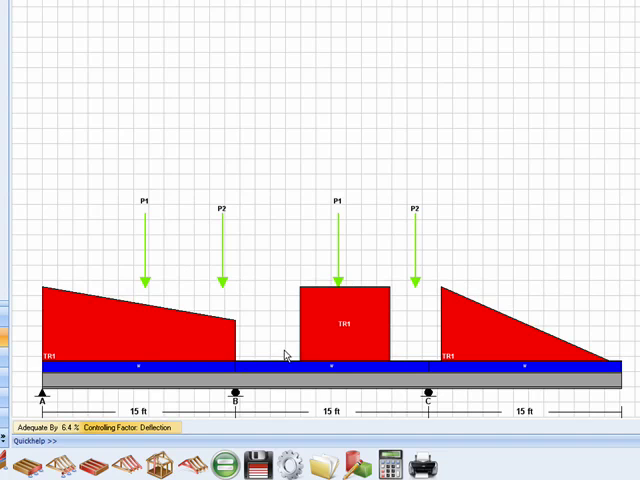
mouse_move(392, 348)
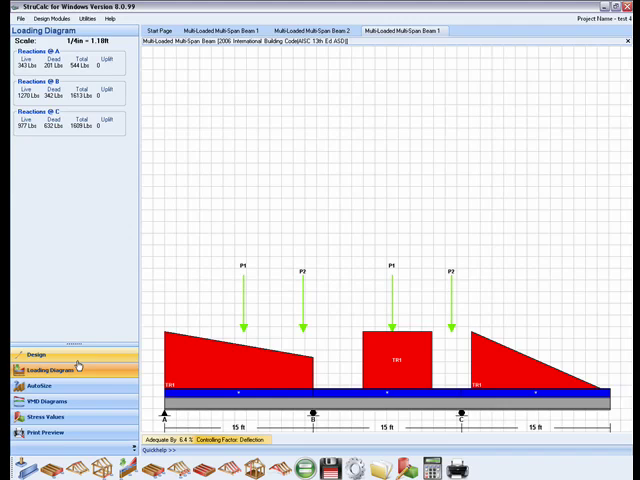
Run AutoSize for W12–W16 depths, listing W12x14, W14x22 and W16x26 with adequacies
click(28, 344)
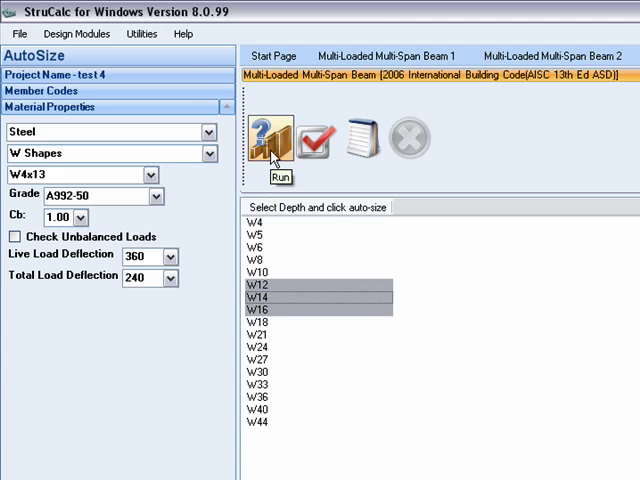
click(264, 140)
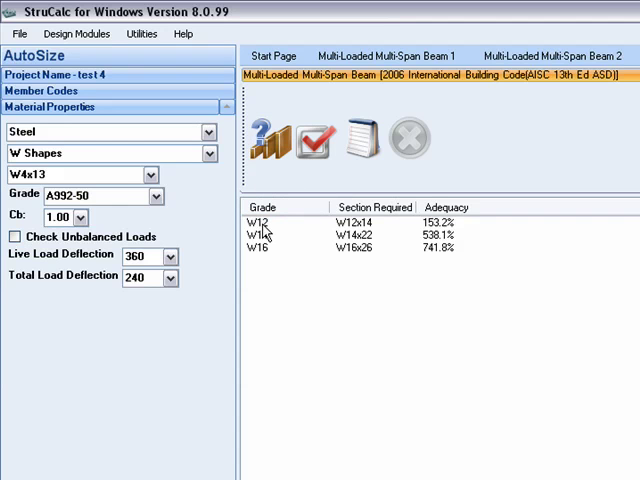
mouse_move(264, 252)
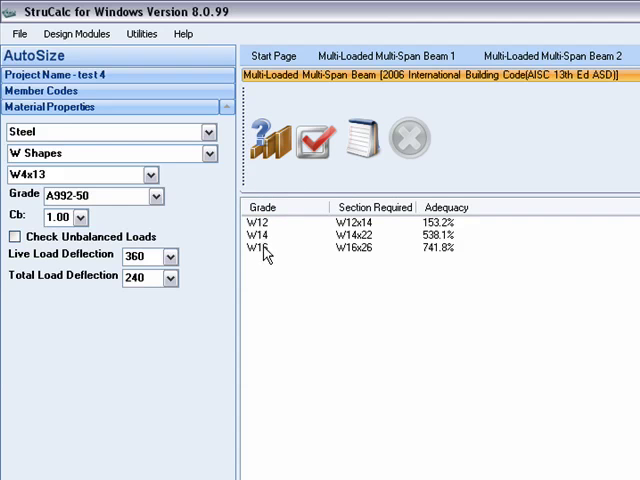
mouse_move(268, 230)
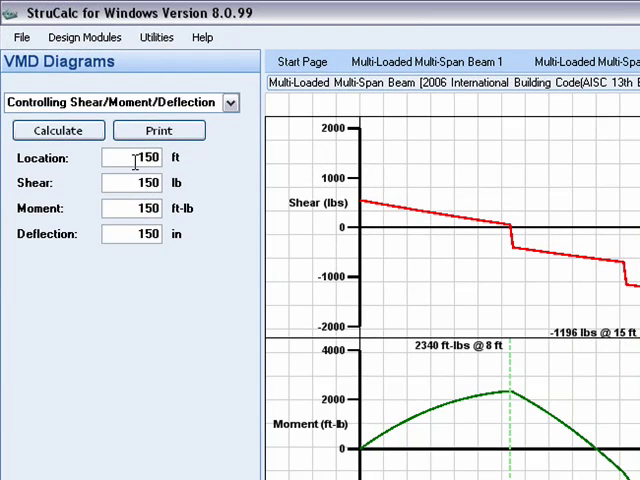
Set the VMD location to 10 ft and calculate shear, moment and deflection there
triple_click(136, 156)
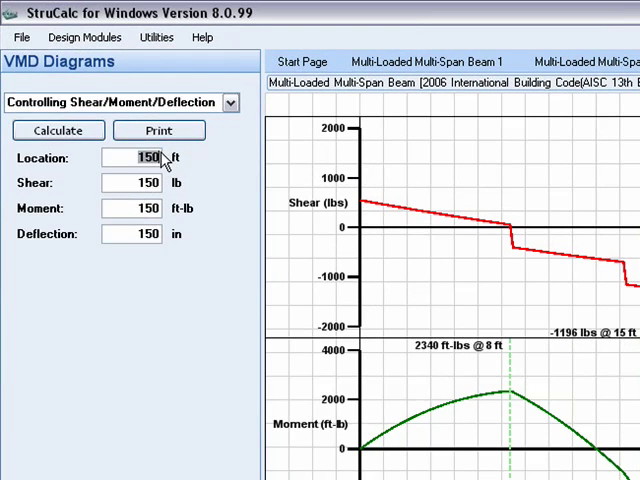
text(10)
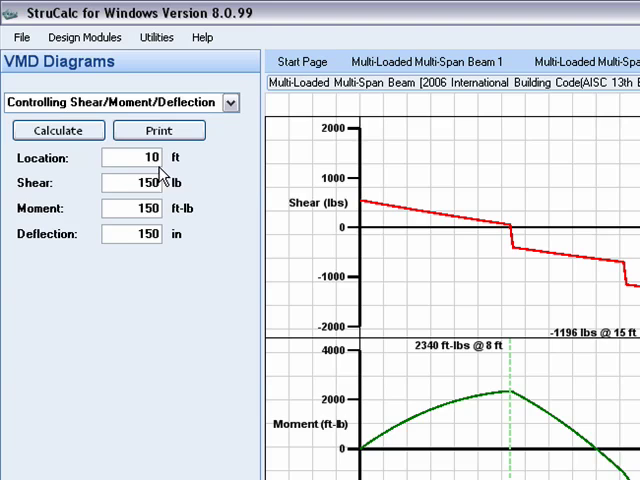
click(56, 130)
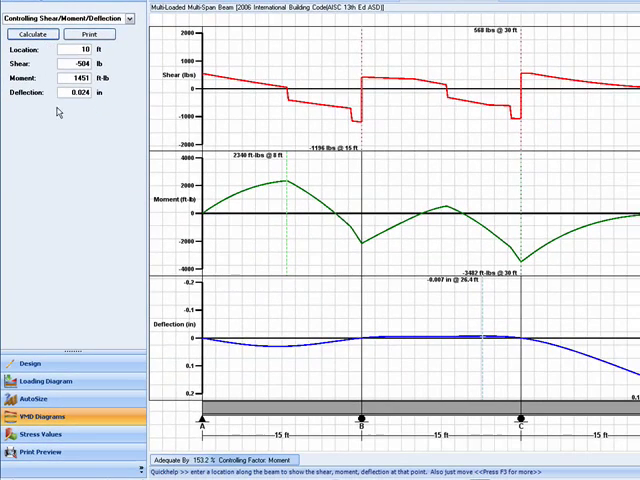
Clear all loads from every span in the Design form and confirm
click(30, 364)
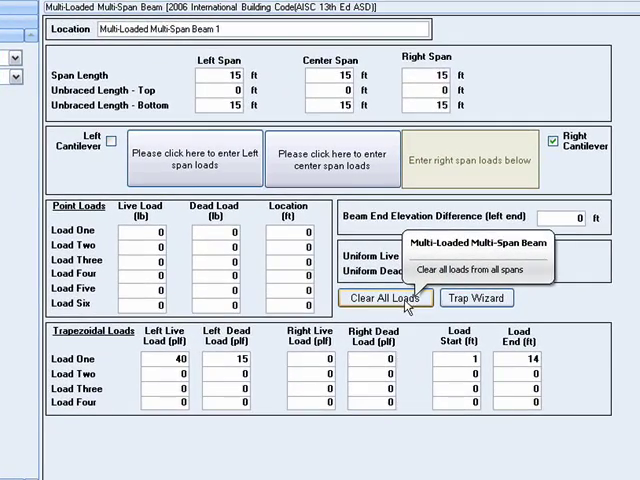
click(384, 296)
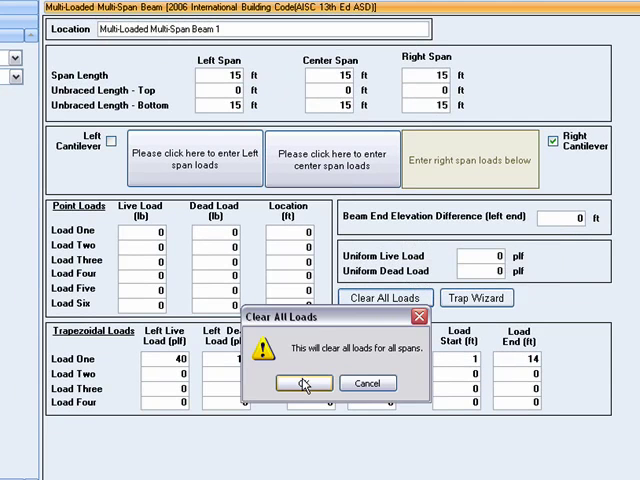
click(304, 384)
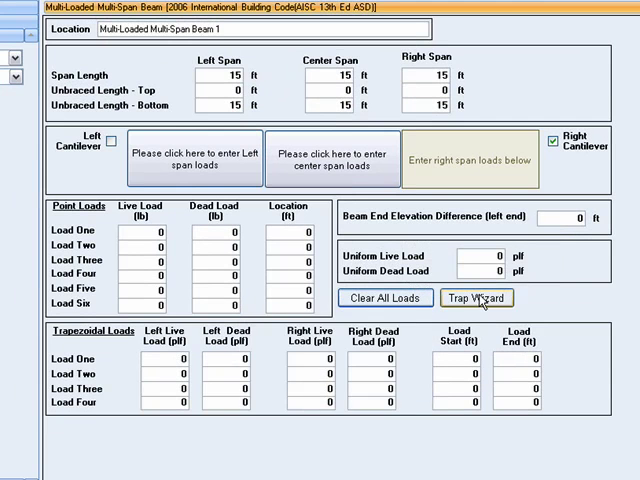
Use Trap Wizard to add a 4–41 ft load, 200/100 plf left to 400/200 plf right, and exit
click(476, 296)
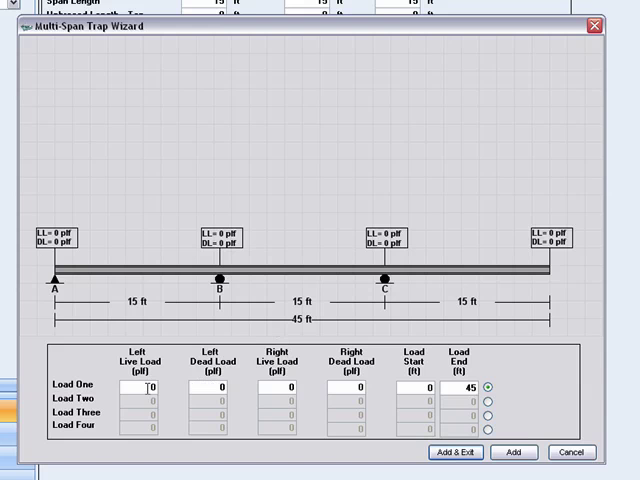
text(200)
text(100)
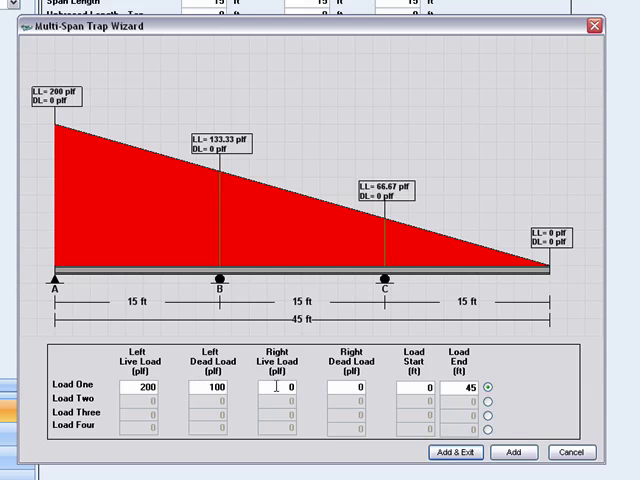
text(400)
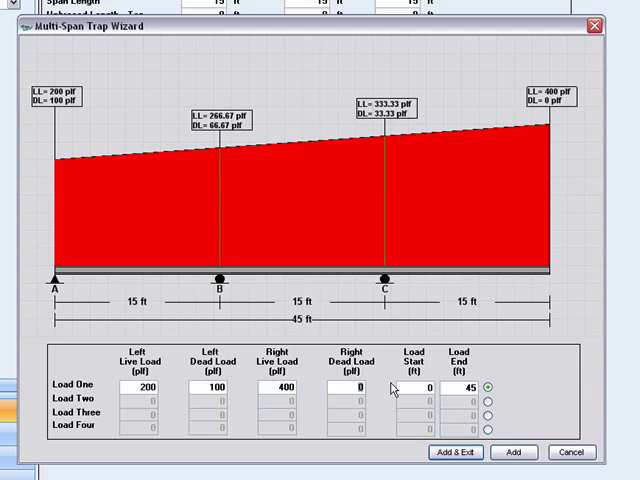
text(200)
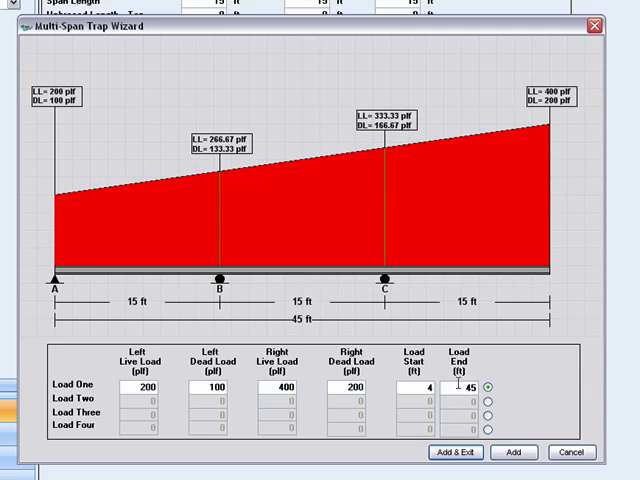
text(41)
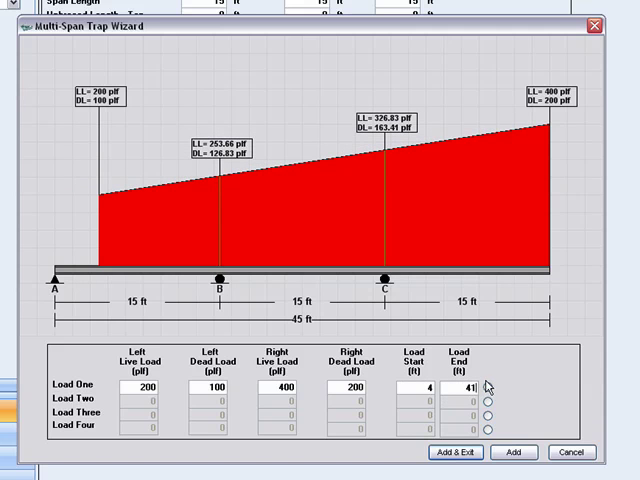
click(490, 384)
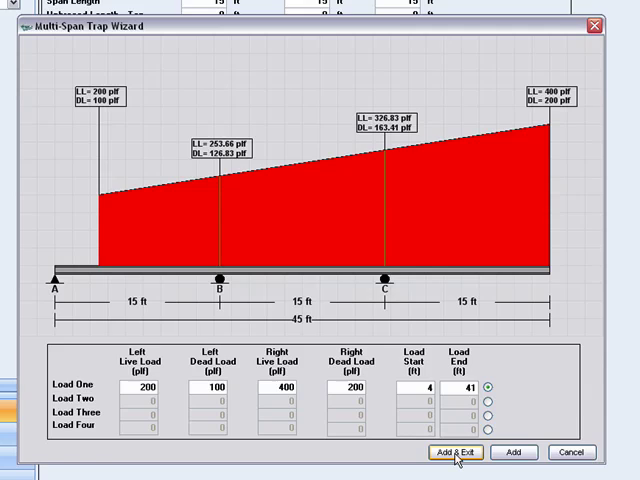
click(454, 452)
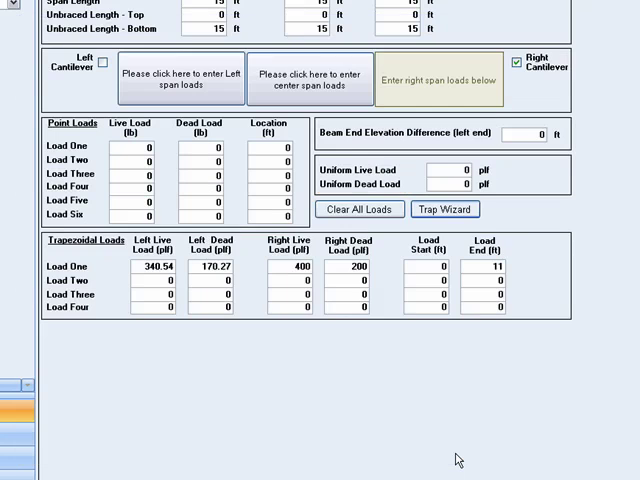